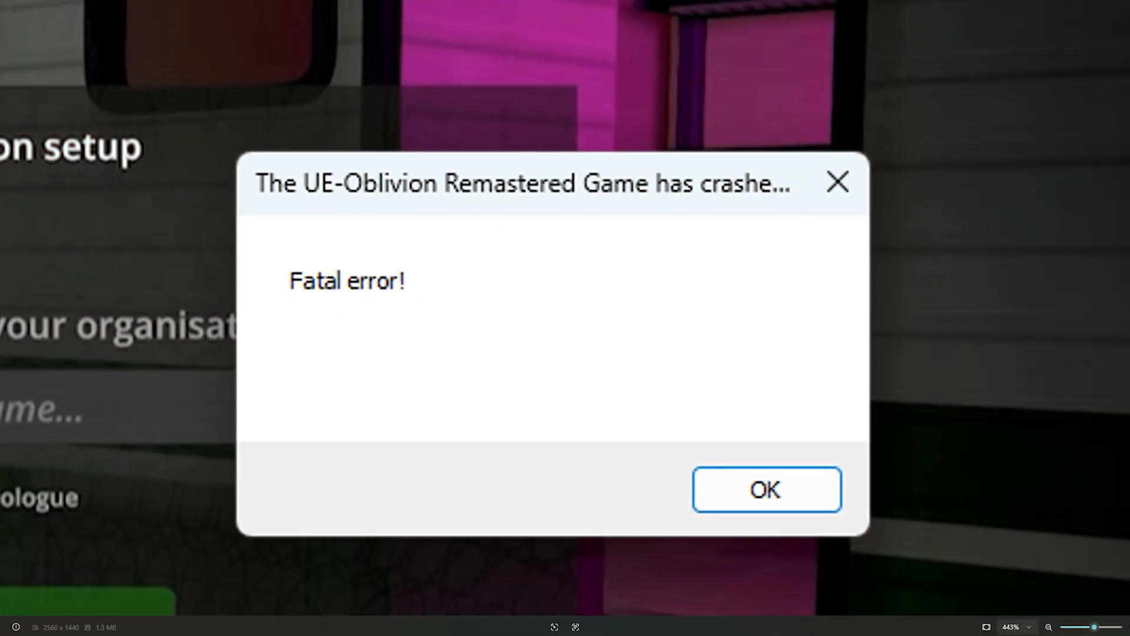
# Dismiss Oblivion Remastered's fatal crash error message.
pyautogui.click(765, 489)
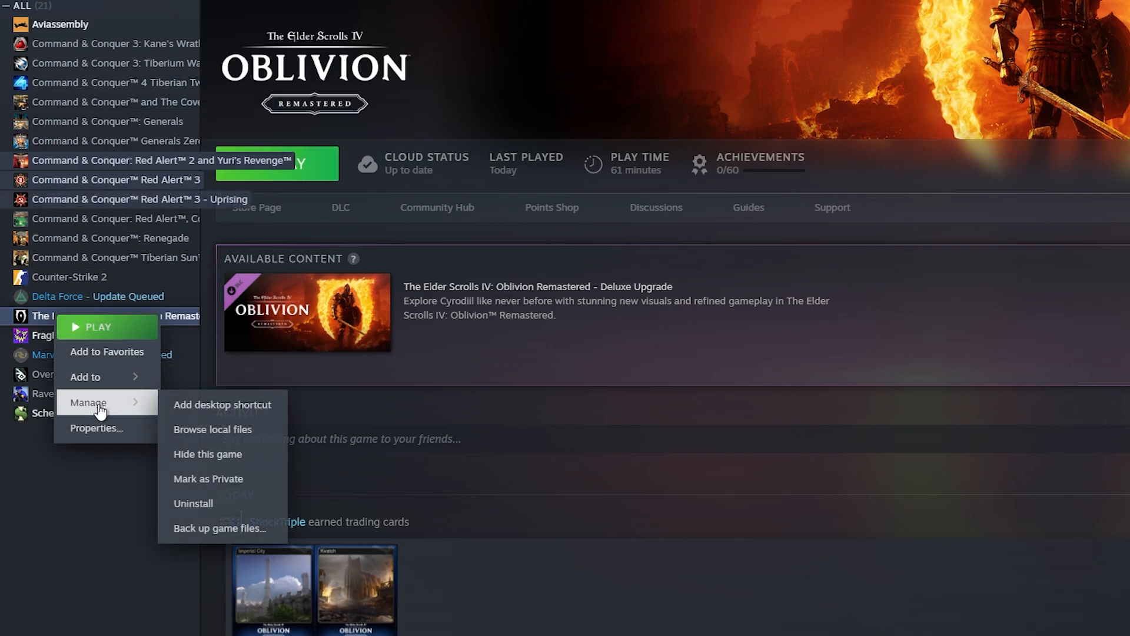
# Add the -dx12 launch option to Oblivion Remastered and close its Properties.
pyautogui.click(94, 427)
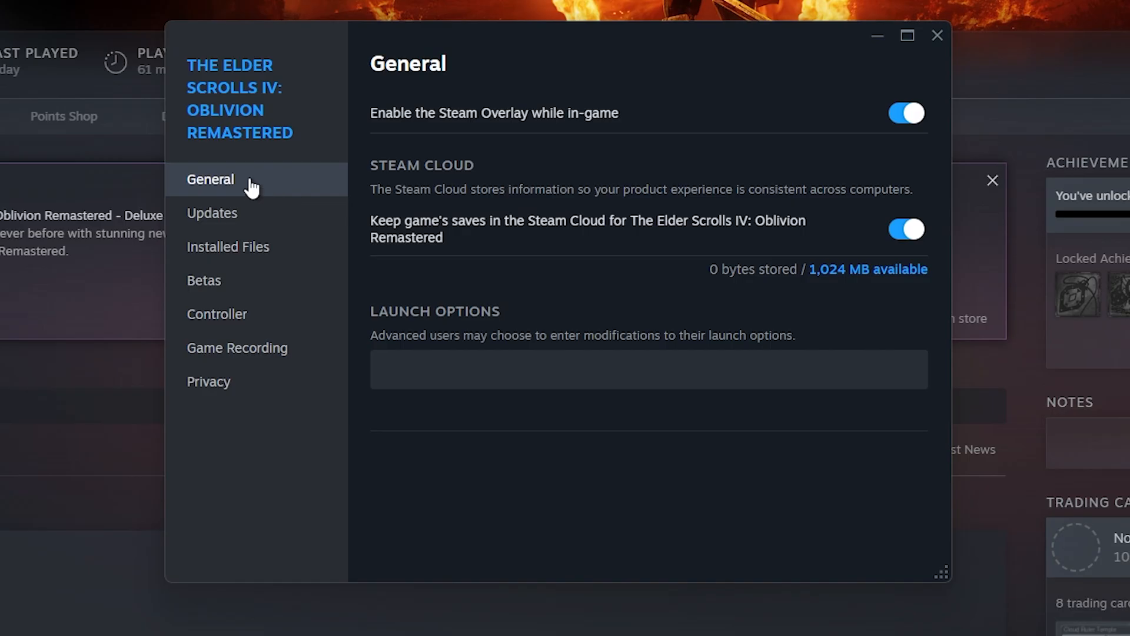
pyautogui.click(648, 369)
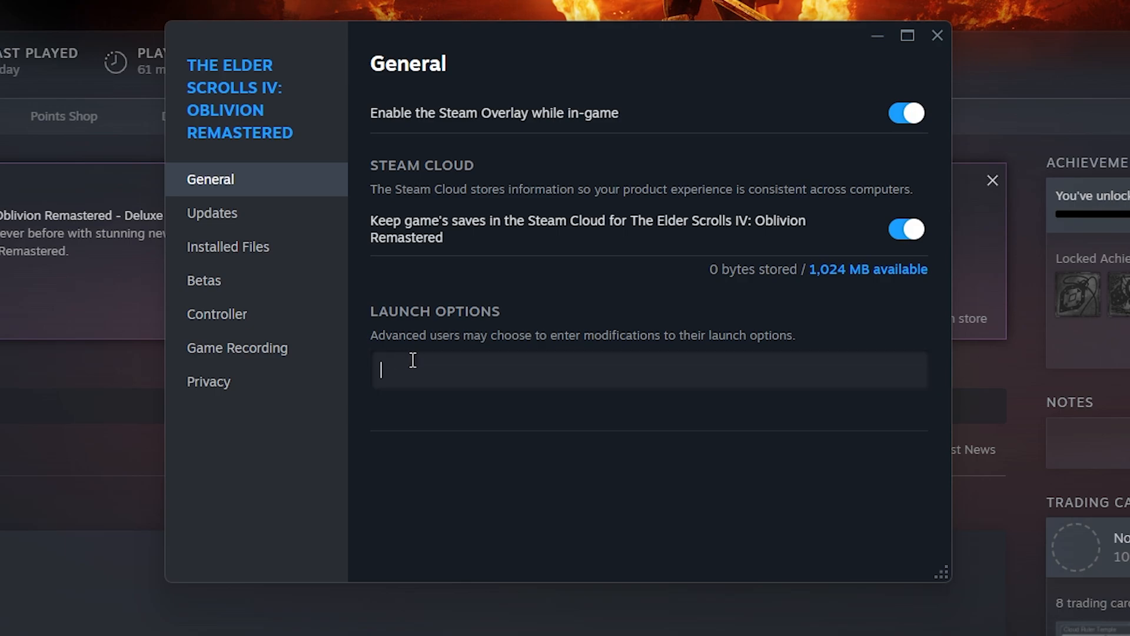
pyautogui.write('-dx12')
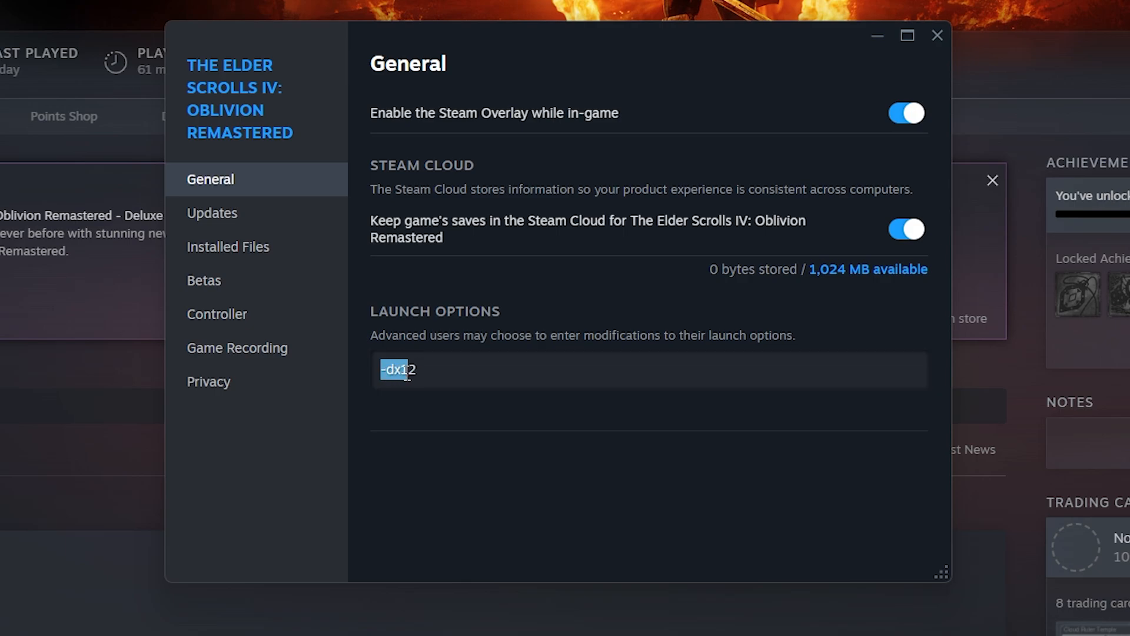
pyautogui.click(415, 369)
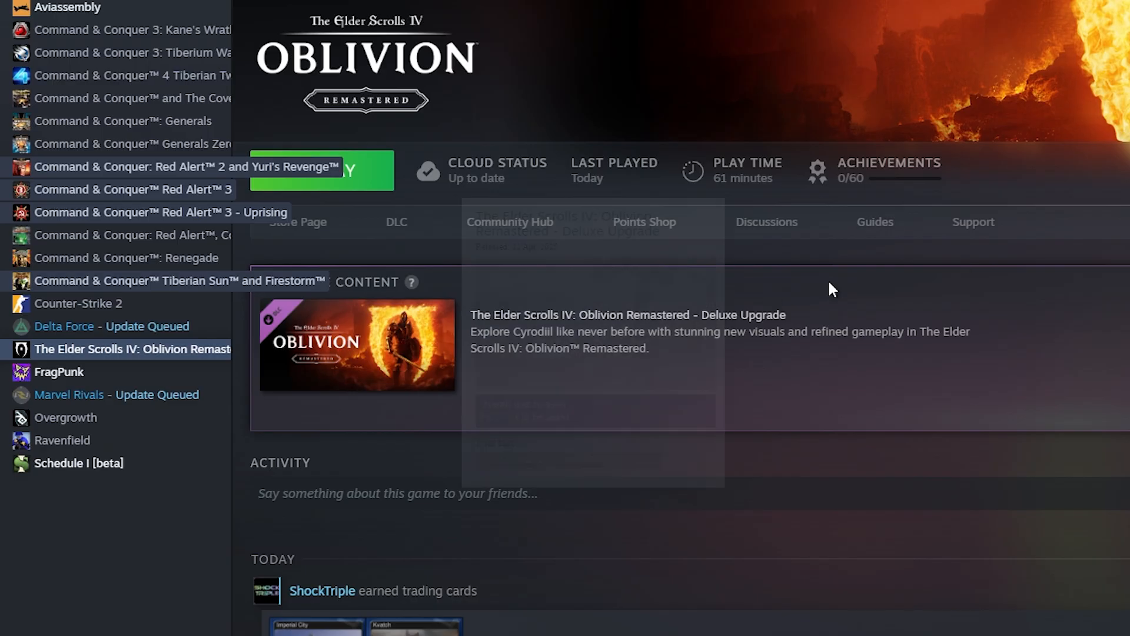
# Start verifying integrity of Oblivion Remastered's game files from Installed Files.
pyautogui.rightClick(132, 349)
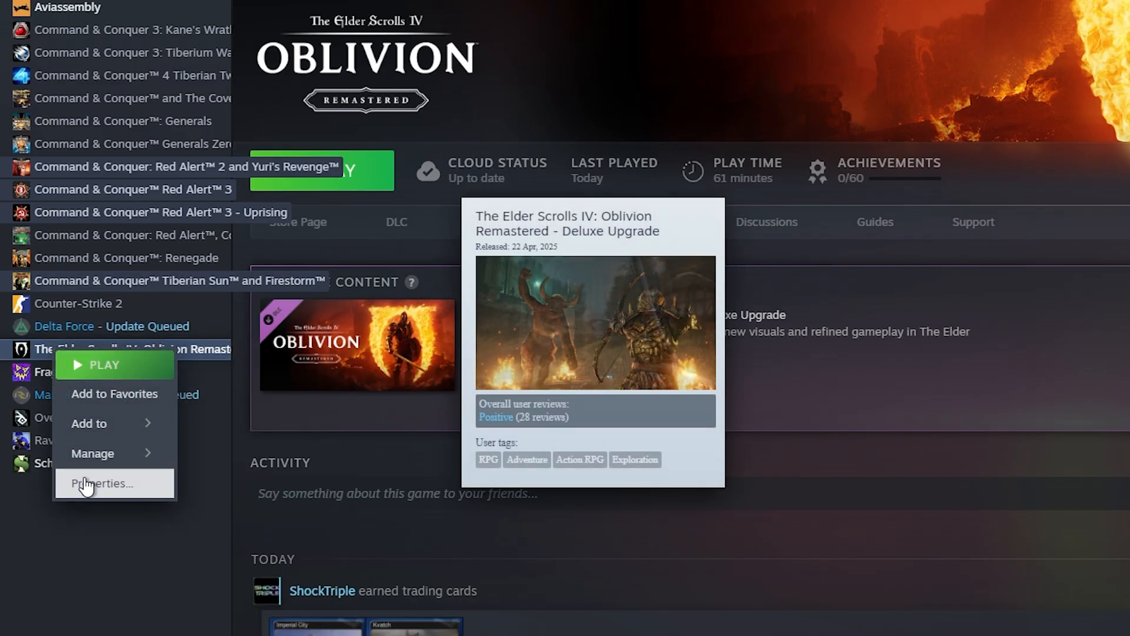
pyautogui.click(103, 483)
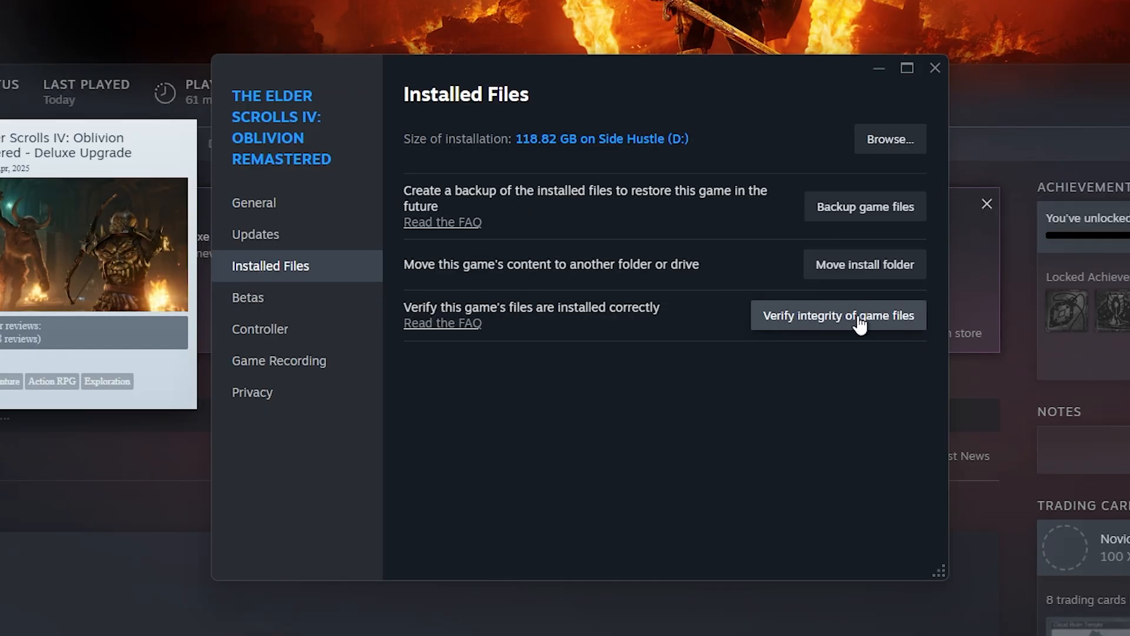
pyautogui.click(839, 315)
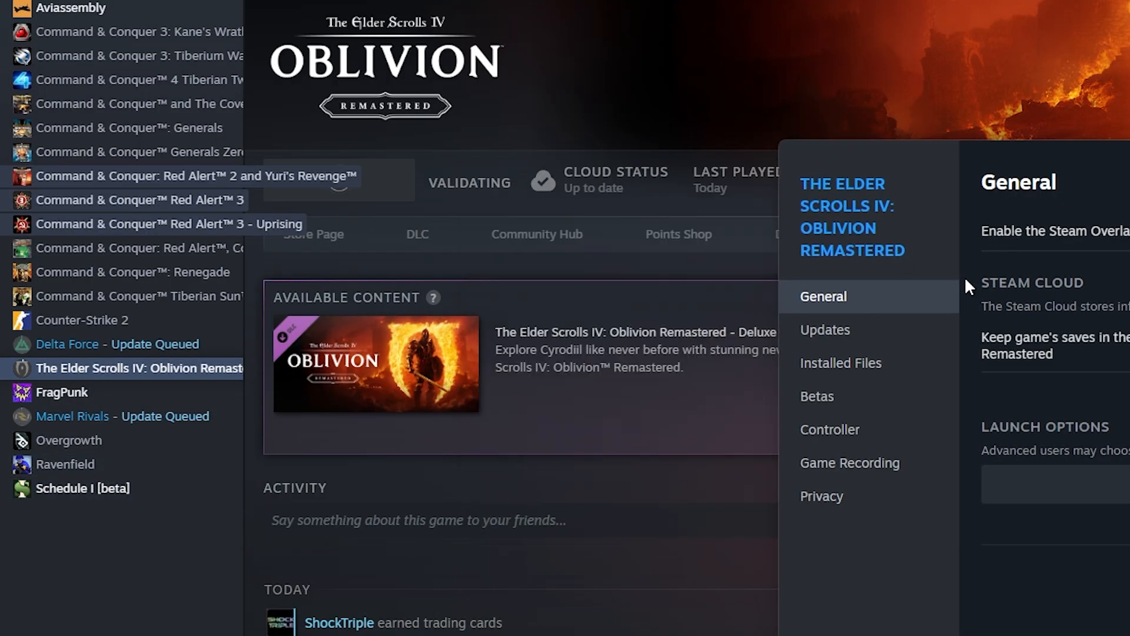
pyautogui.click(841, 363)
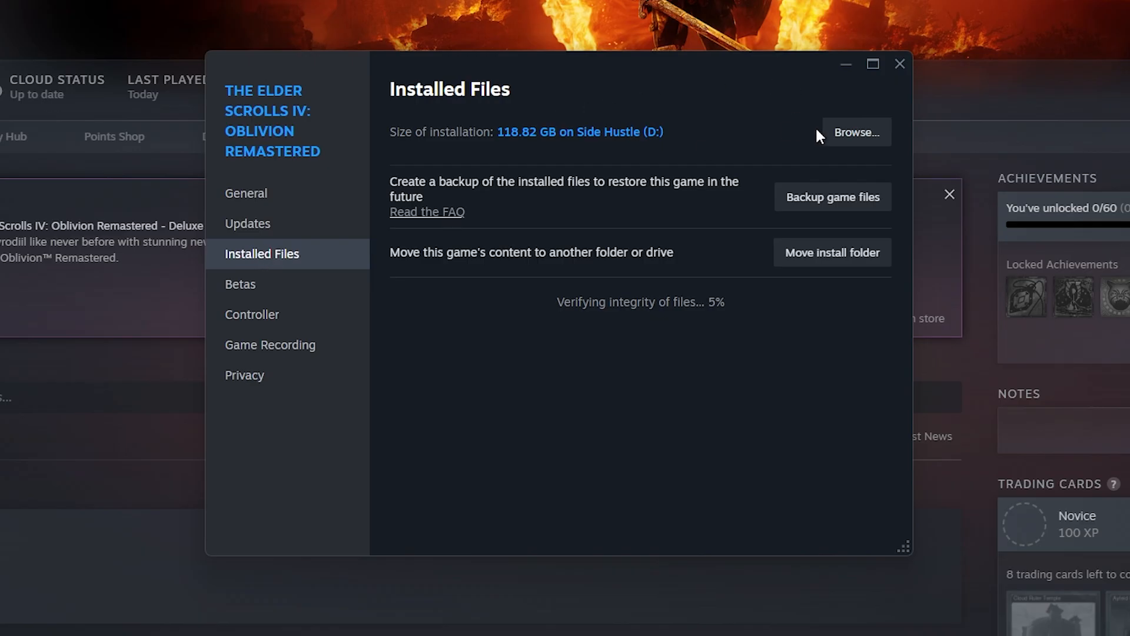
pyautogui.rightClick(94, 101)
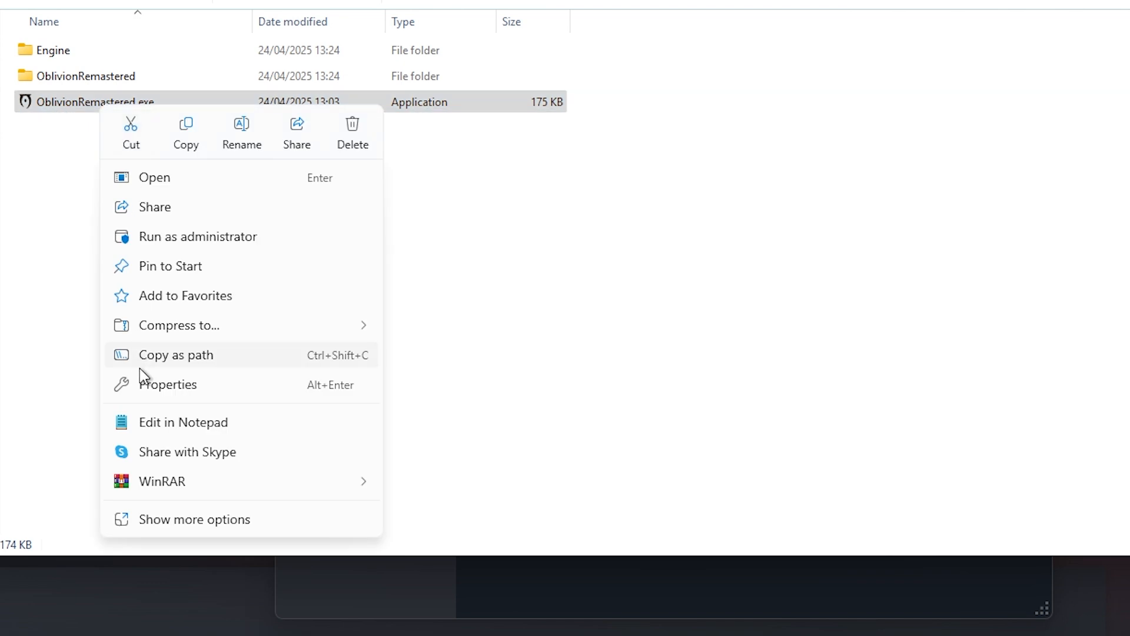
# Disable fullscreen optimizations in OblivionRemastered.exe's compatibility properties.
pyautogui.click(167, 383)
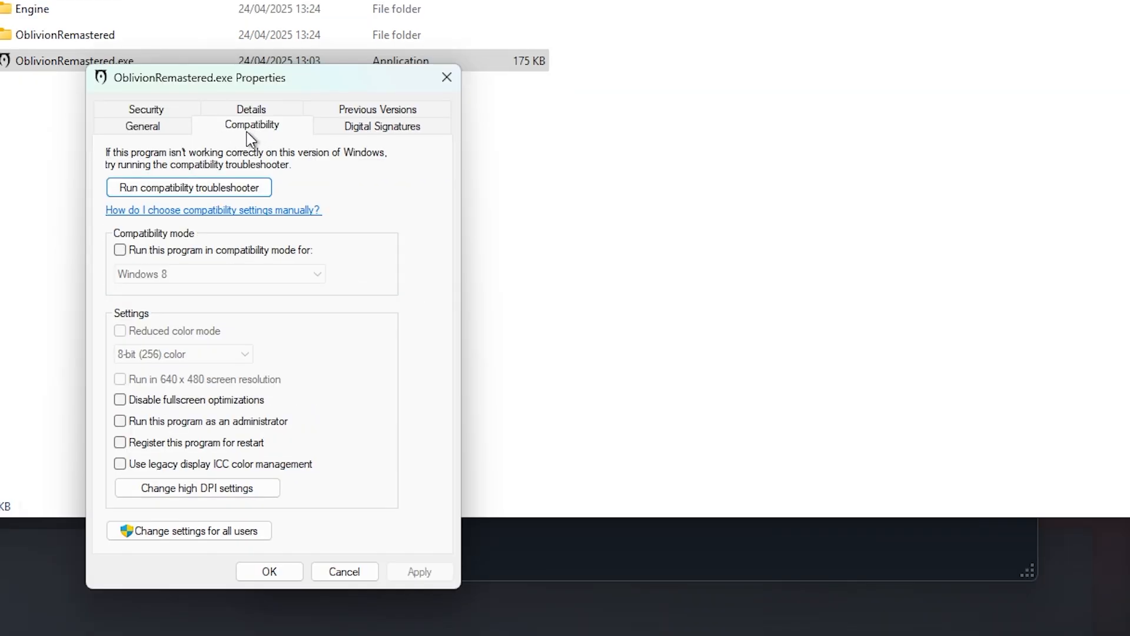
pyautogui.click(119, 400)
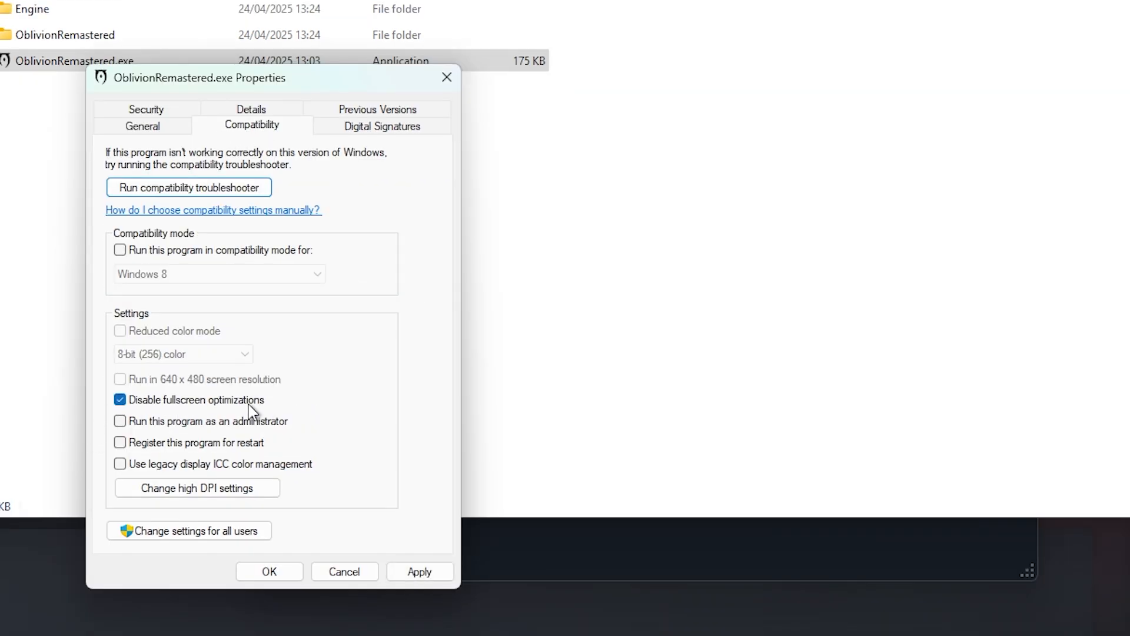
pyautogui.moveTo(195, 407)
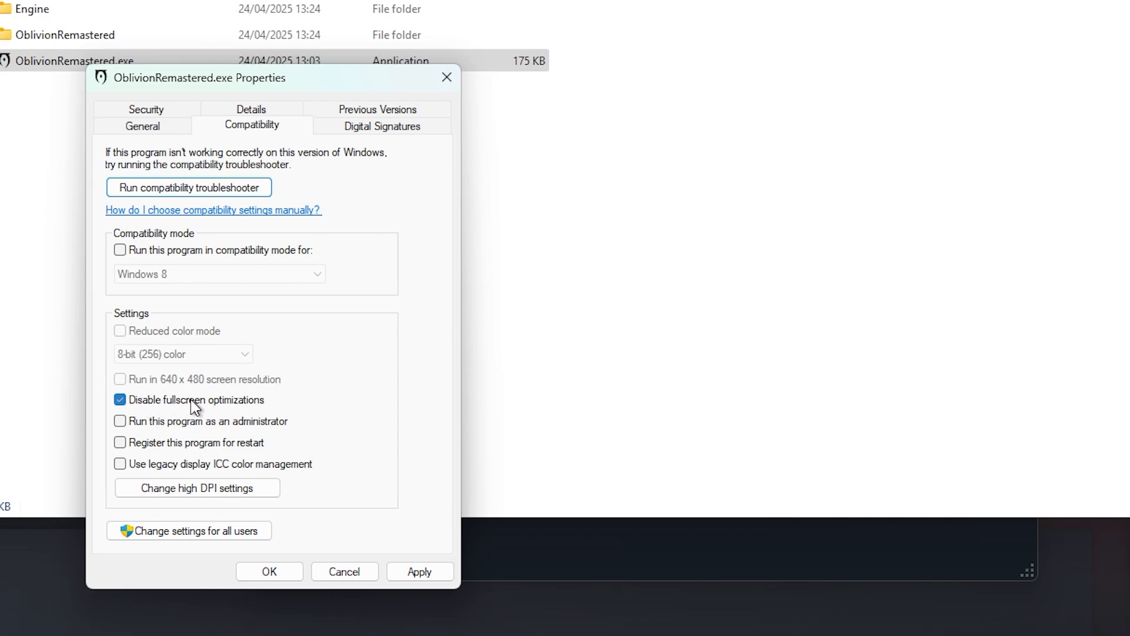
pyautogui.moveTo(142, 415)
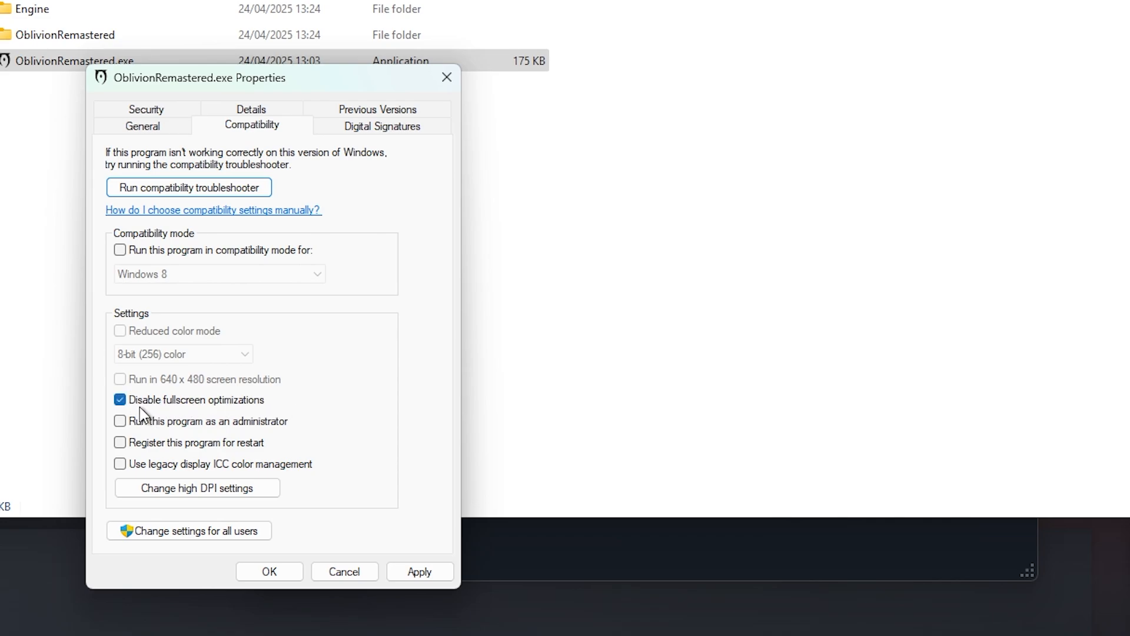
pyautogui.click(120, 399)
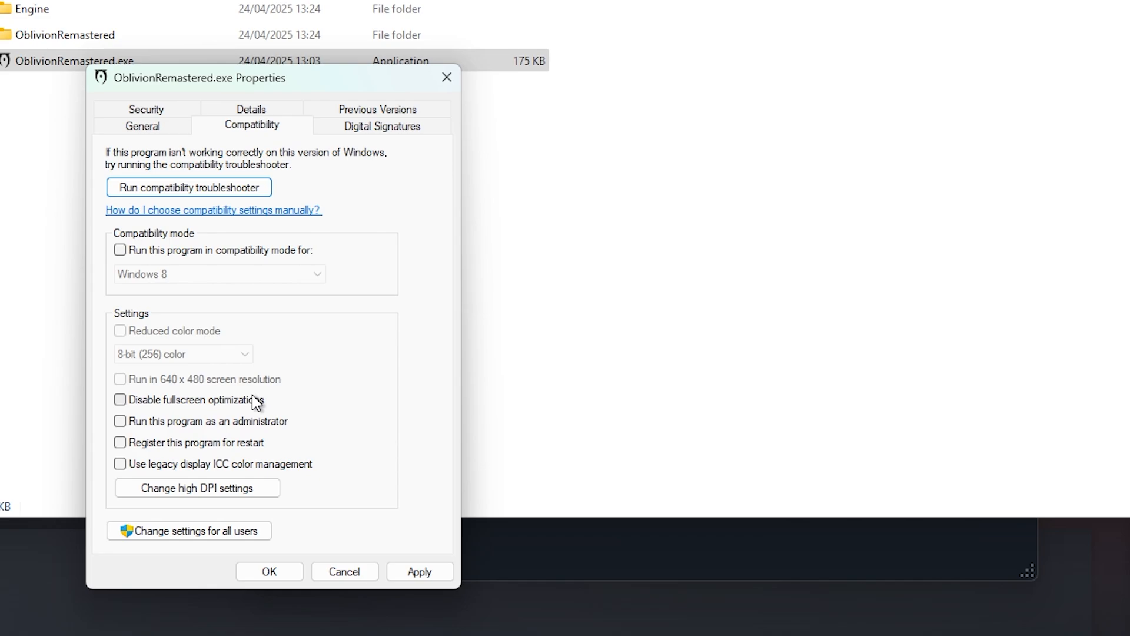
pyautogui.click(120, 399)
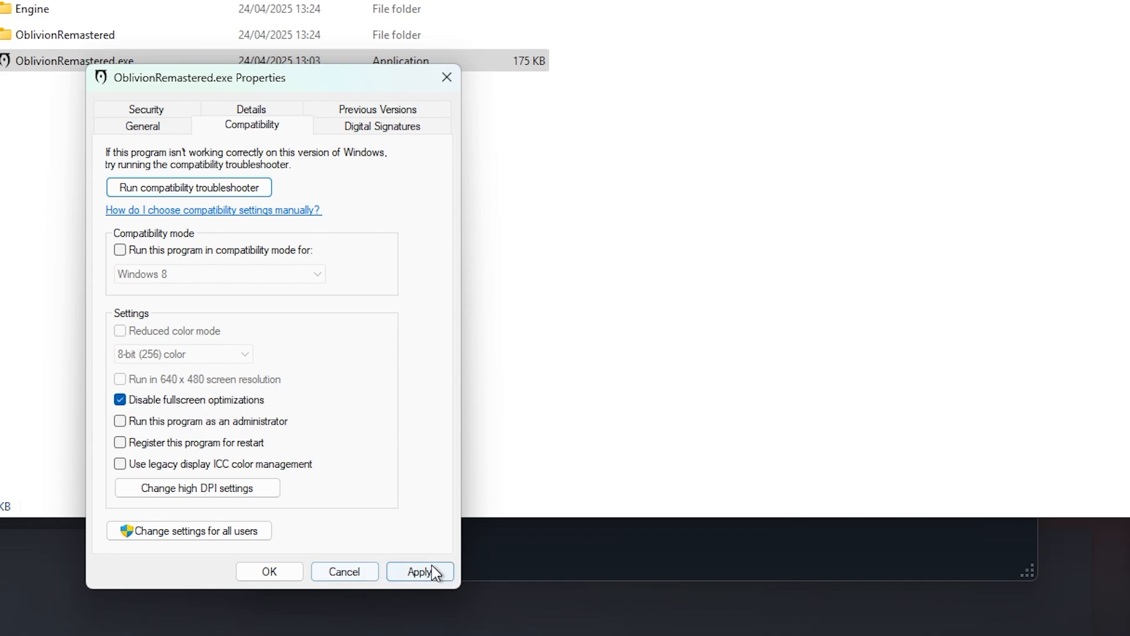
pyautogui.click(269, 571)
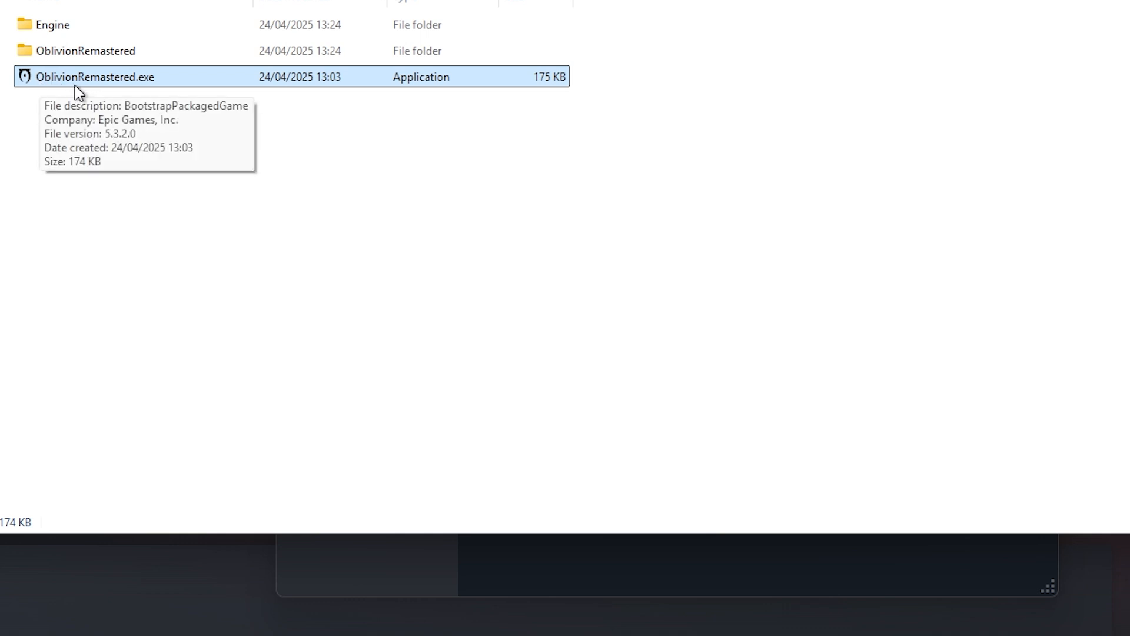
# Set OblivionRemastered.exe to Windows 8 compatibility mode and run as administrator.
pyautogui.rightClick(94, 76)
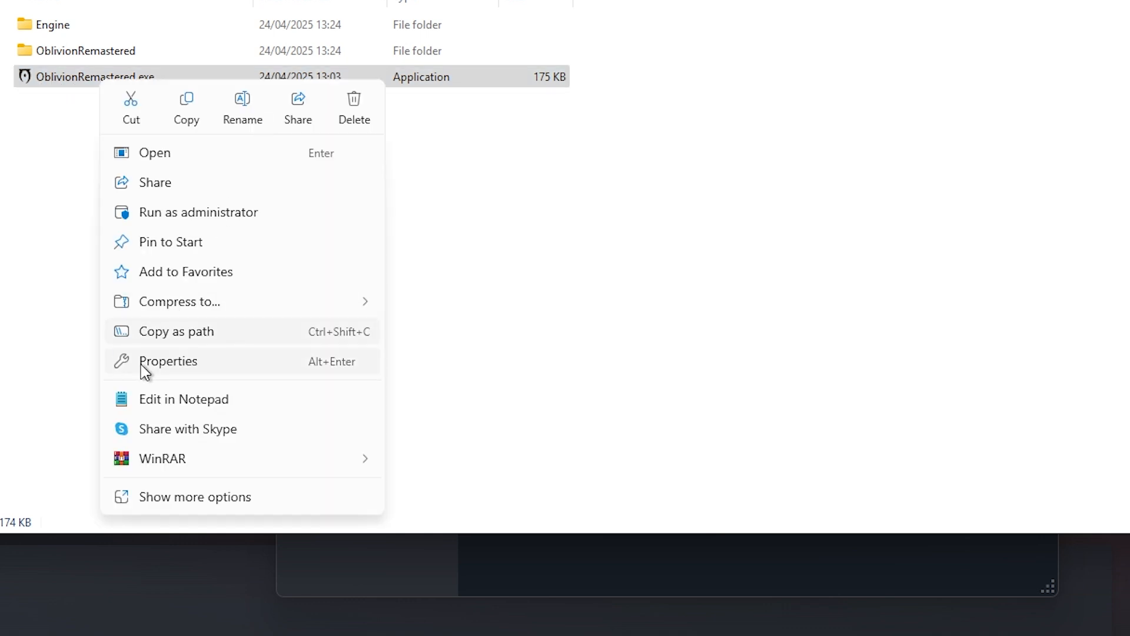
pyautogui.click(167, 360)
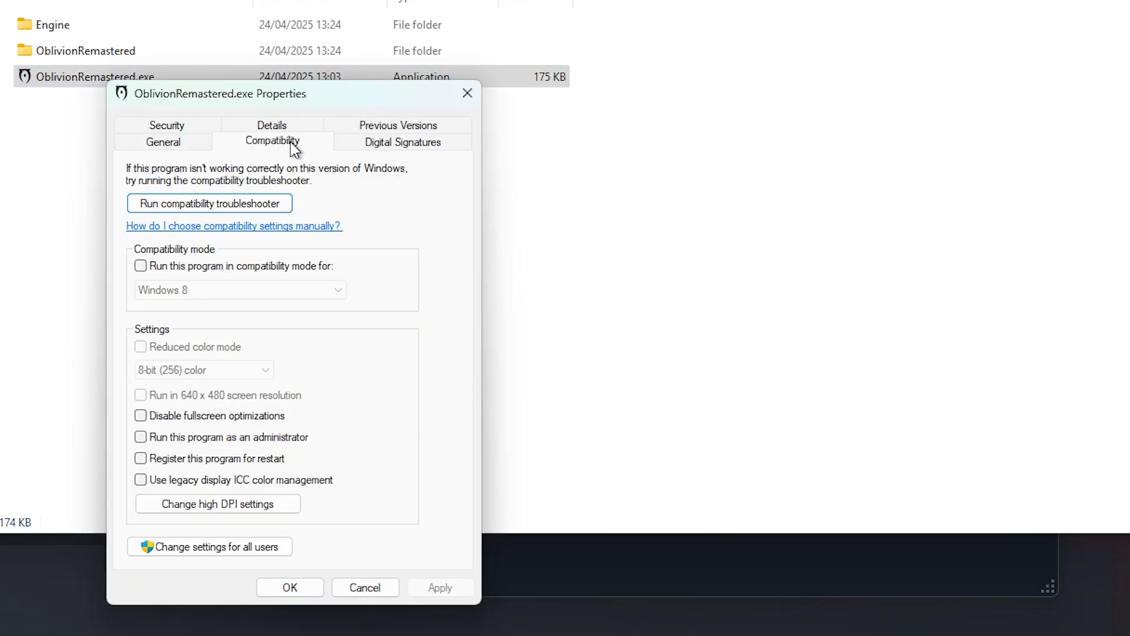
pyautogui.click(141, 265)
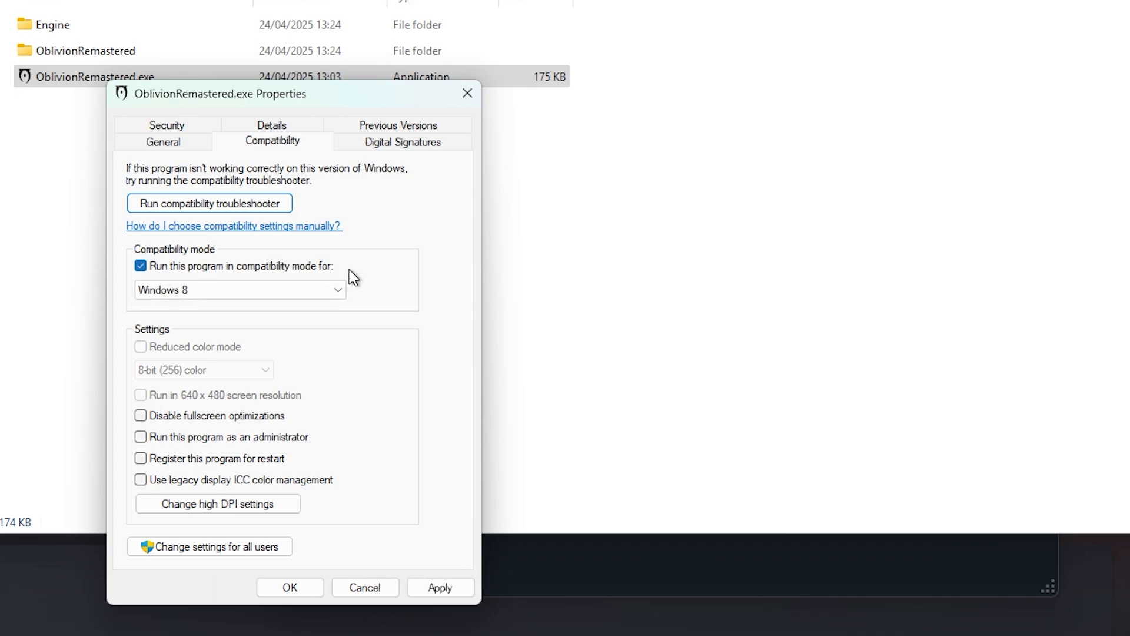
pyautogui.click(238, 289)
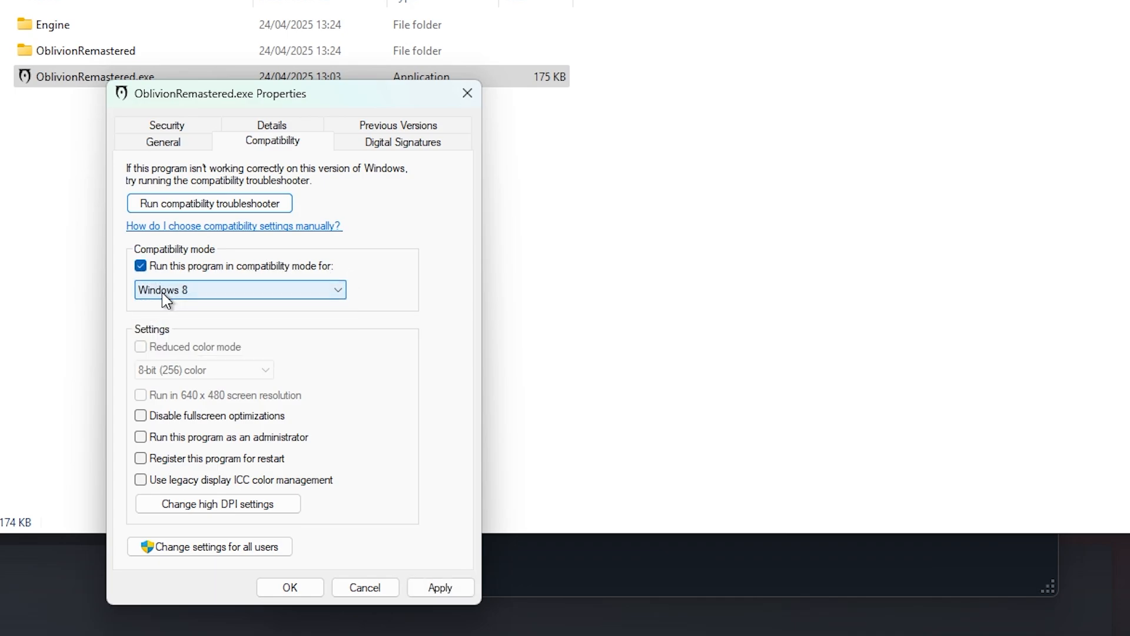
pyautogui.moveTo(180, 306)
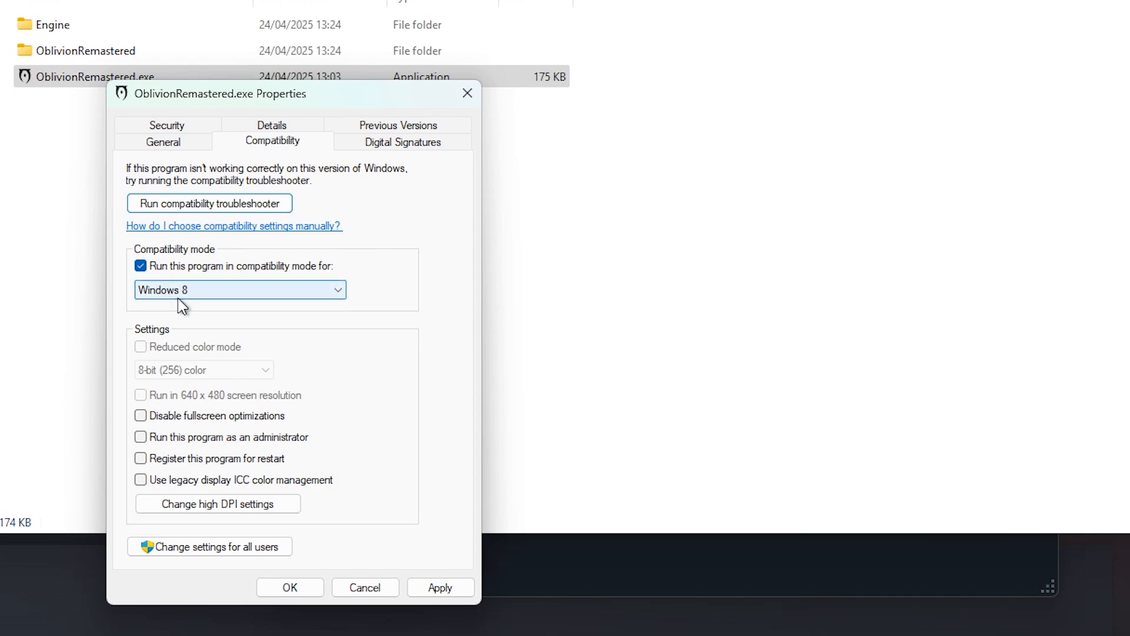
pyautogui.moveTo(163, 295)
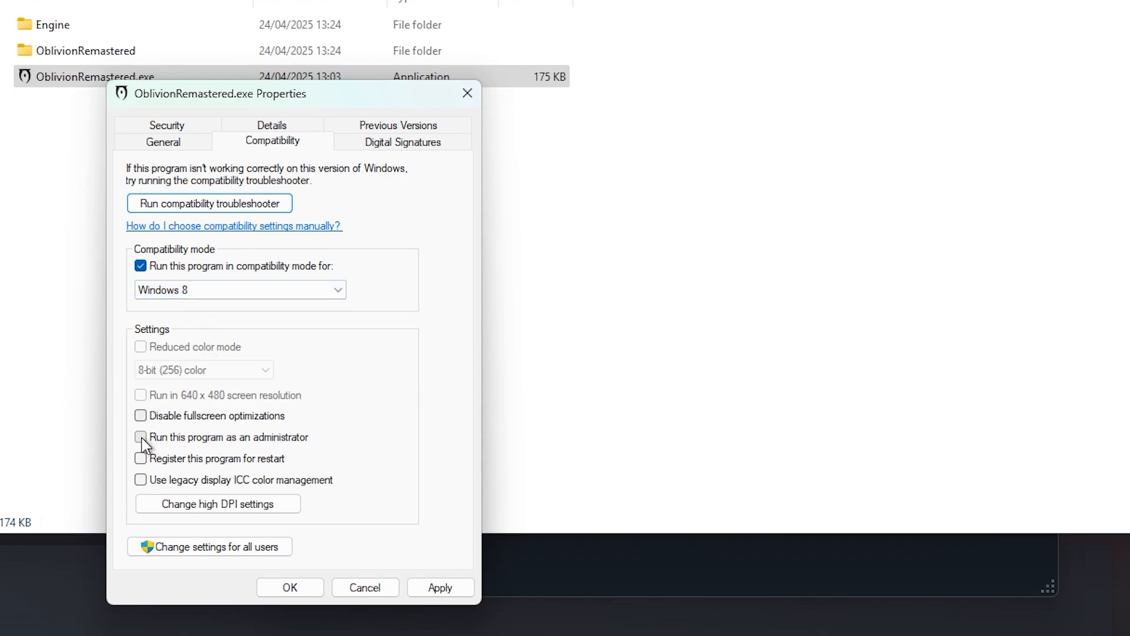
pyautogui.click(140, 437)
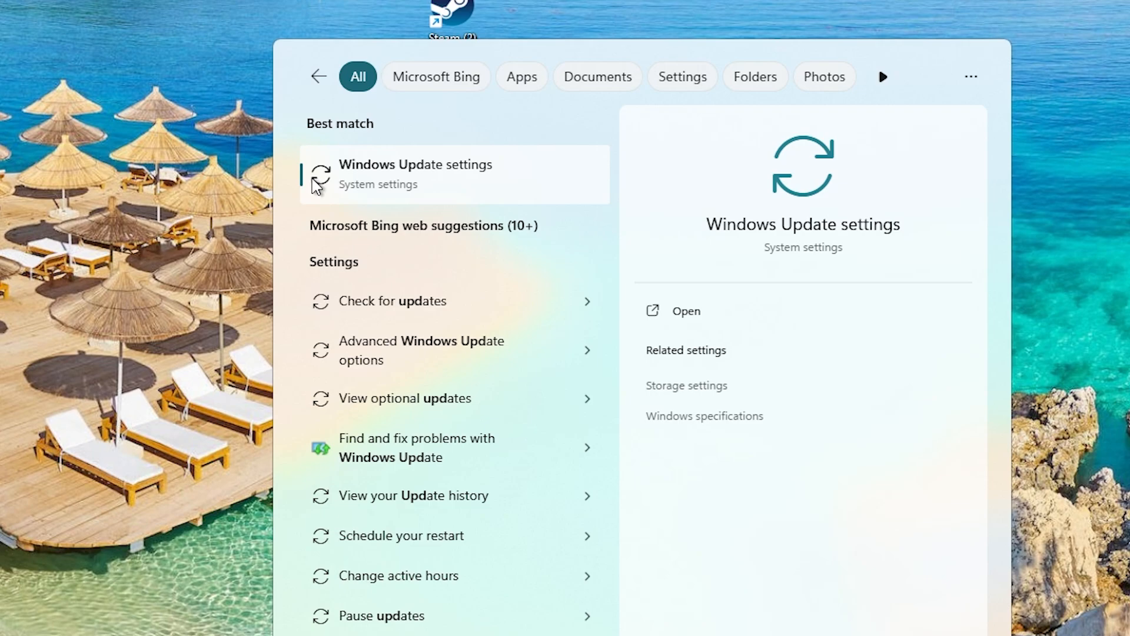
pyautogui.moveTo(339, 196)
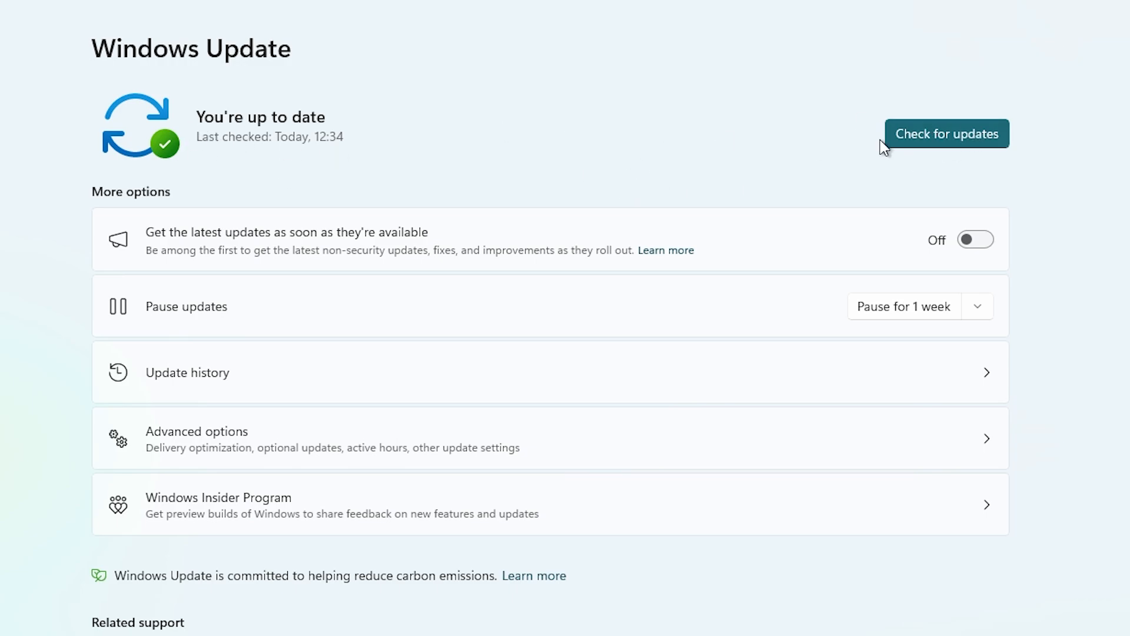
pyautogui.moveTo(219, 102)
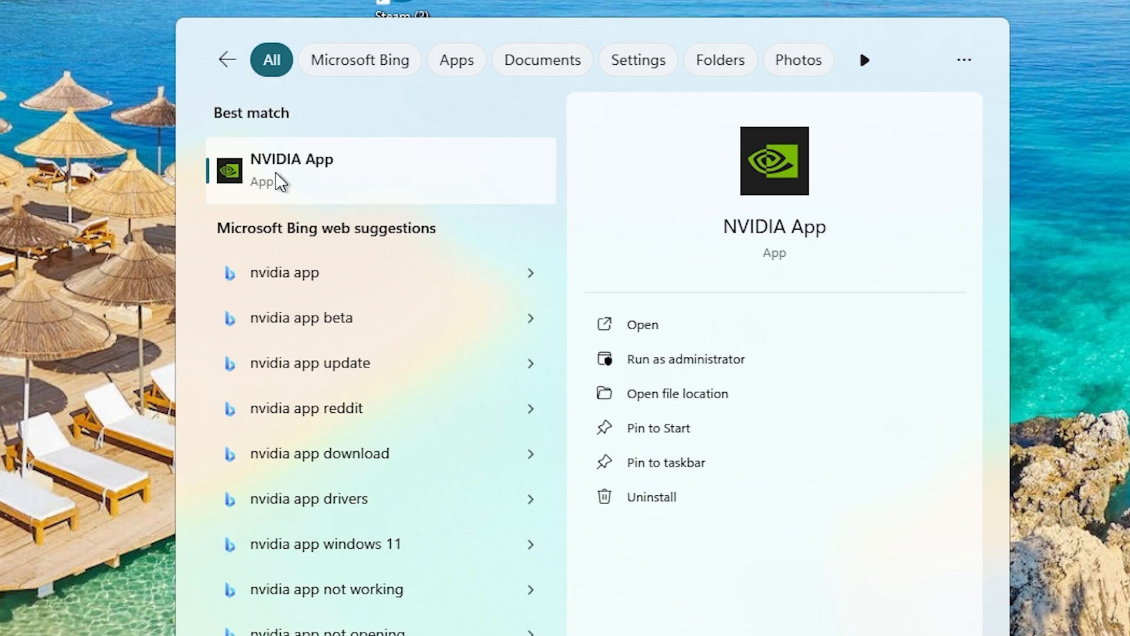
pyautogui.moveTo(225, 210)
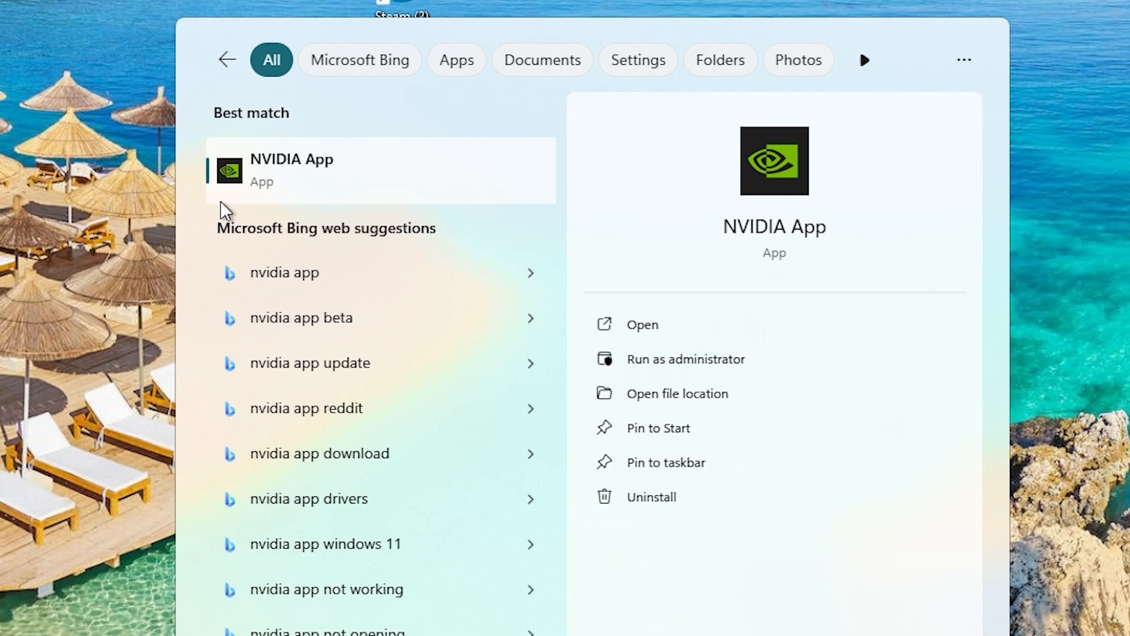
# Open the NVIDIA App Drivers page and read GeForce Game Ready Driver 576.02 notes.
pyautogui.click(291, 169)
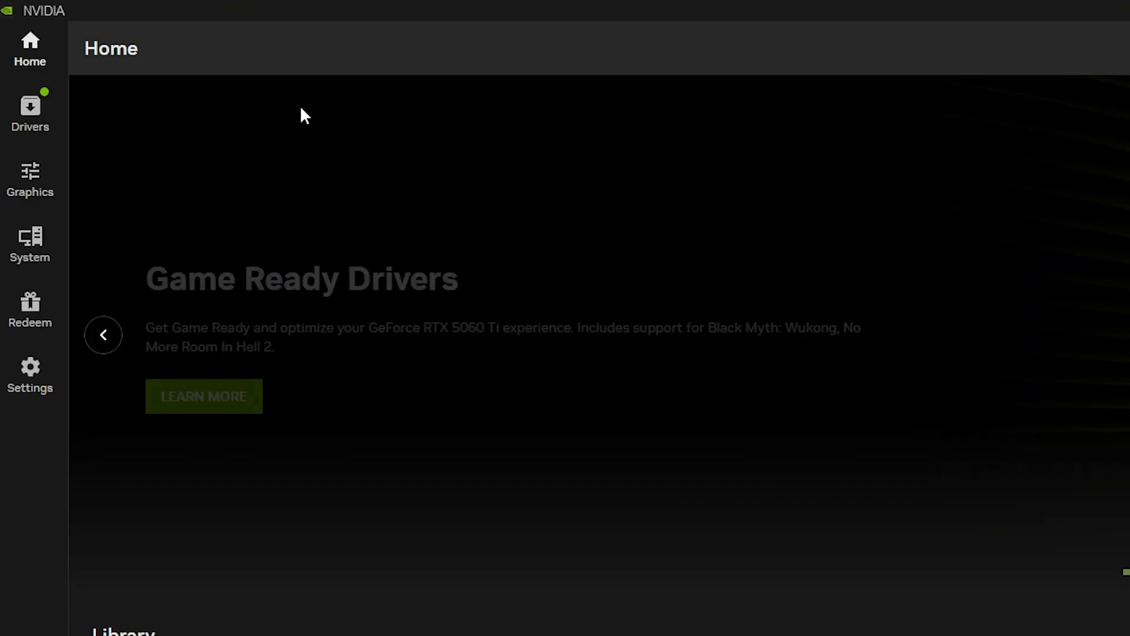
pyautogui.click(29, 112)
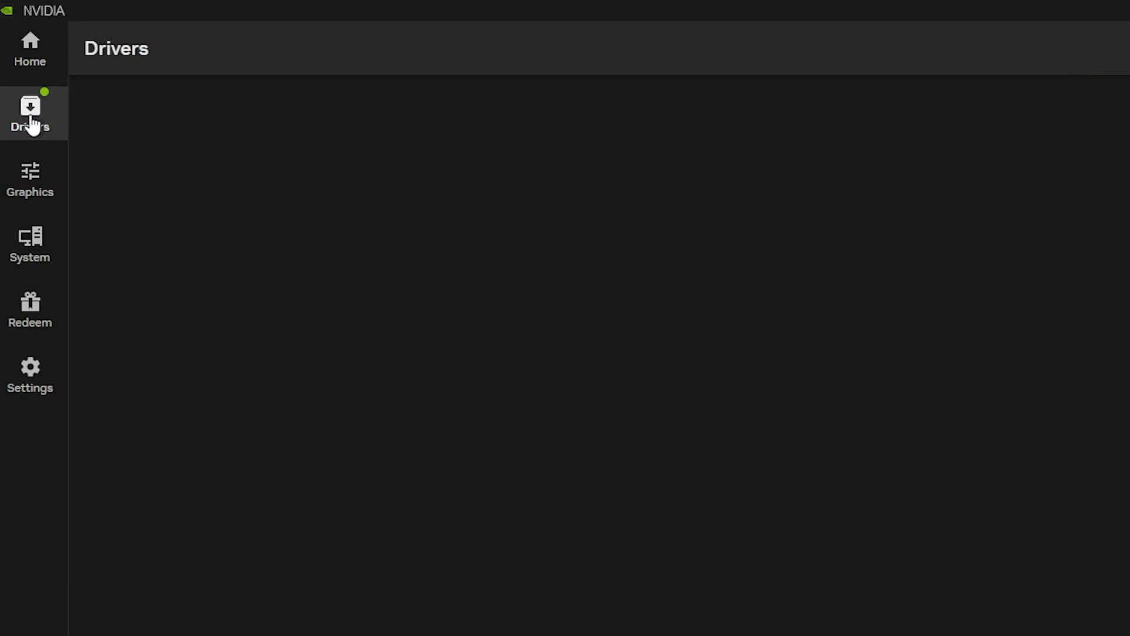
pyautogui.click(30, 113)
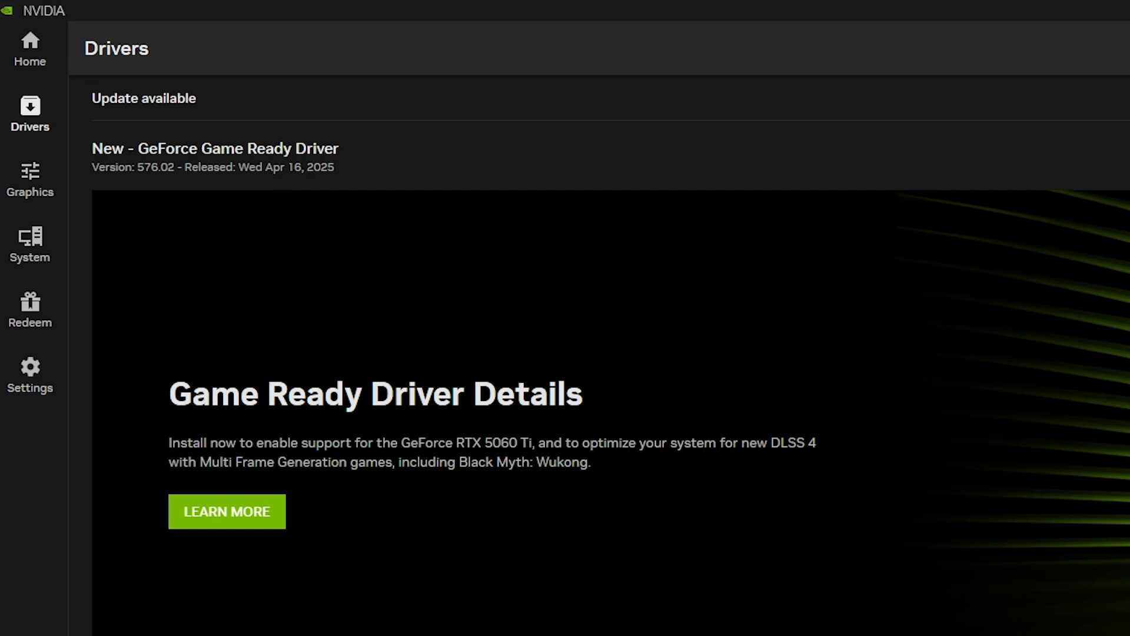
pyautogui.scroll(-3)
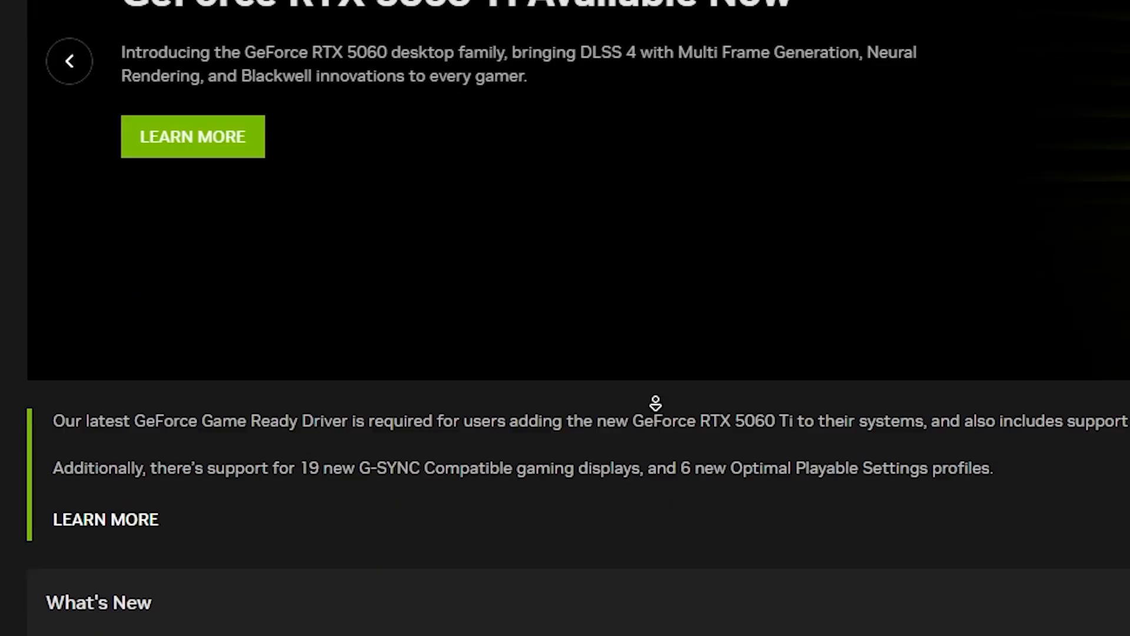
pyautogui.scroll(-3)
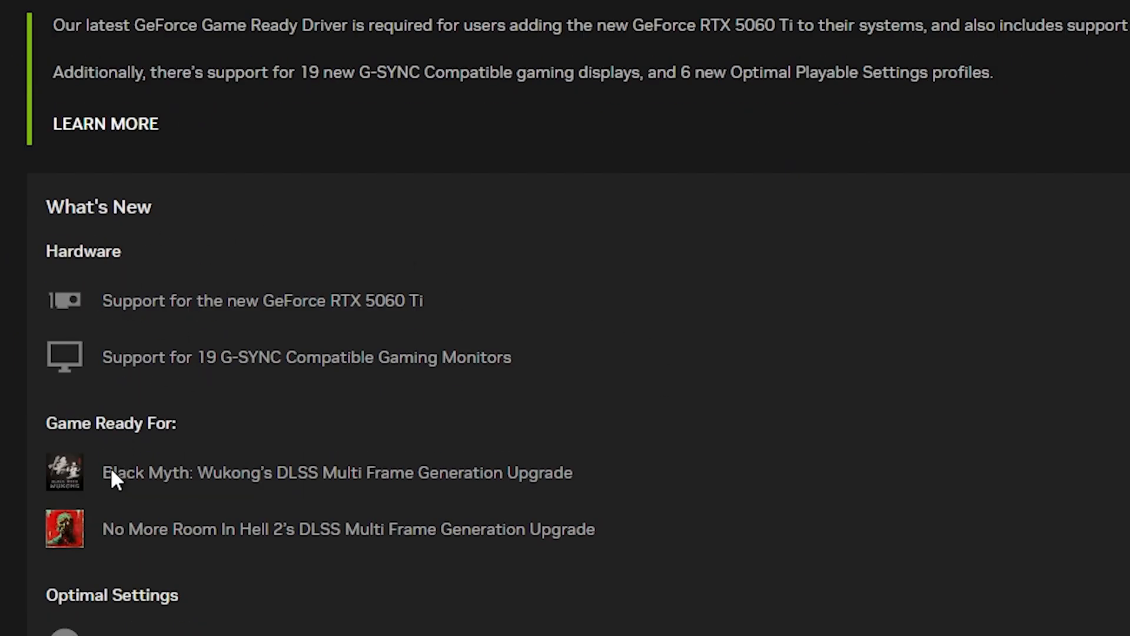